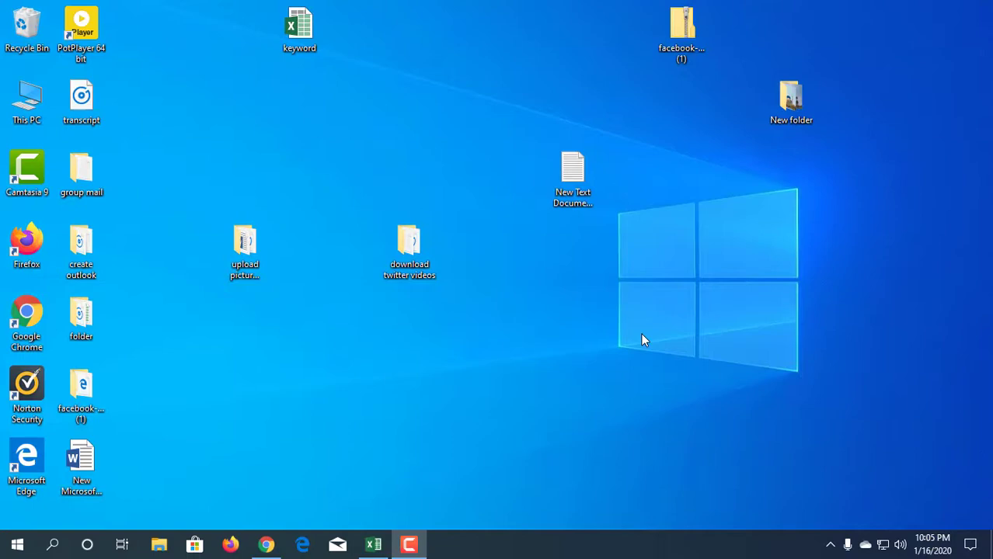
mouse_move(301, 544)
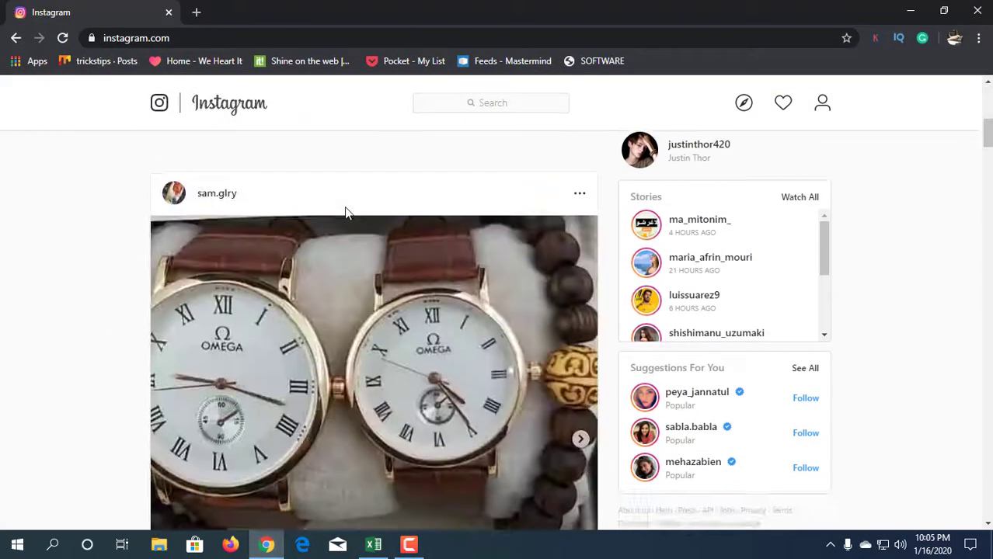
- Scroll down the Instagram home feed toward the footer links
scroll("down", 3)
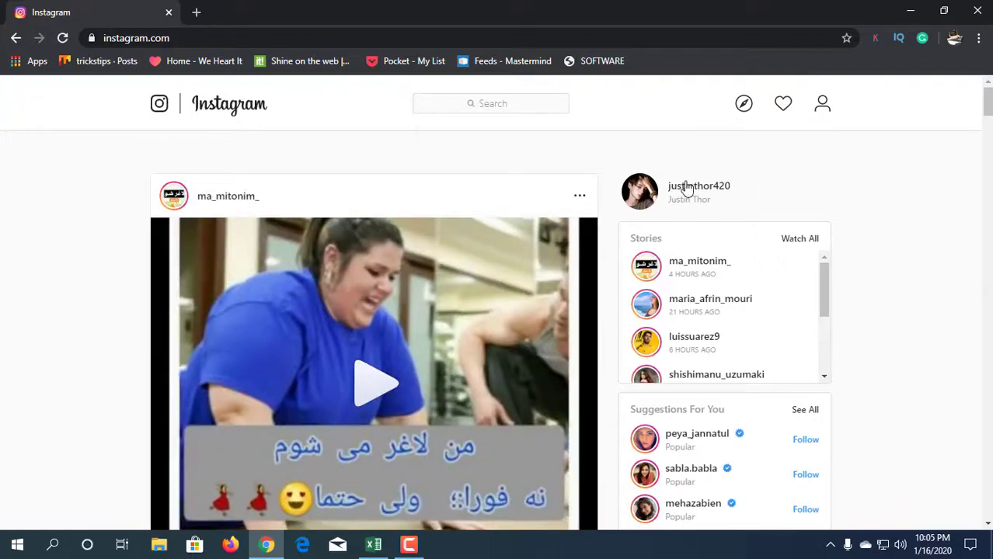
scroll("down", 3)
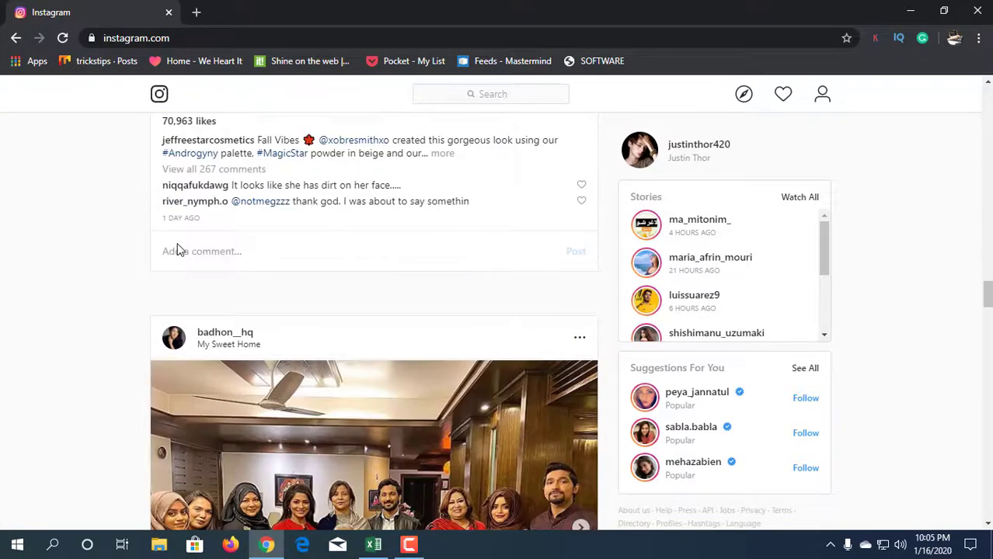
scroll("down", 3)
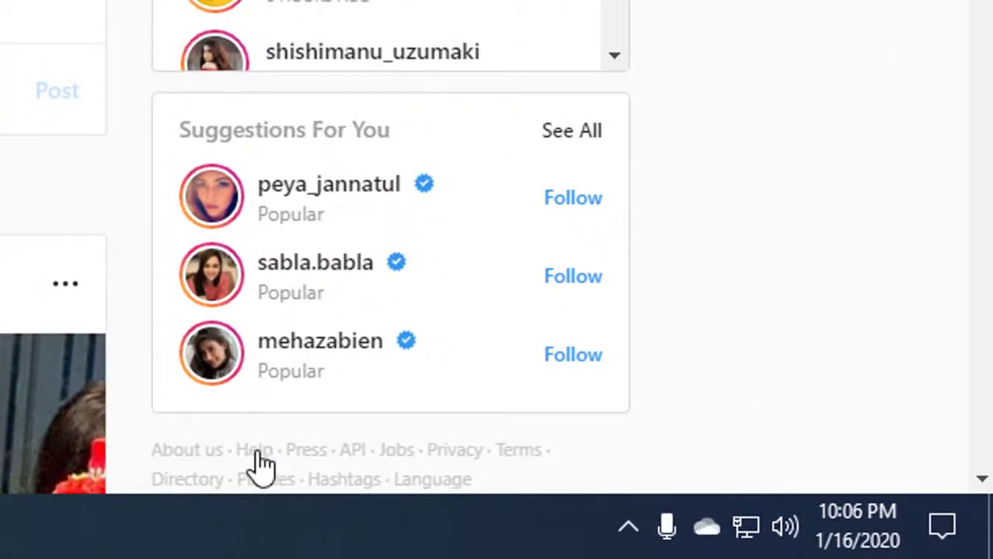
mouse_move(251, 459)
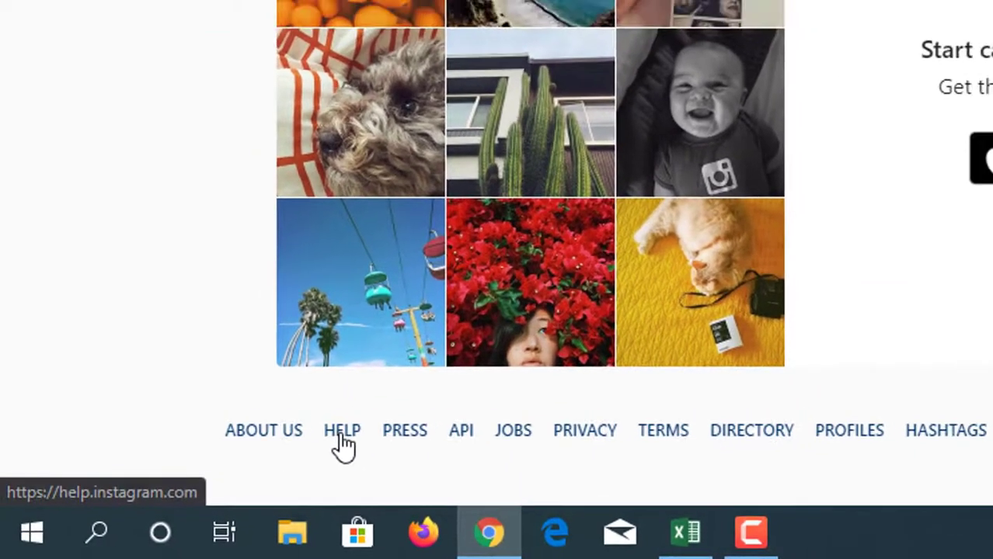
- Go to the Instagram Help Centre from the footer Help link
left_click(342, 430)
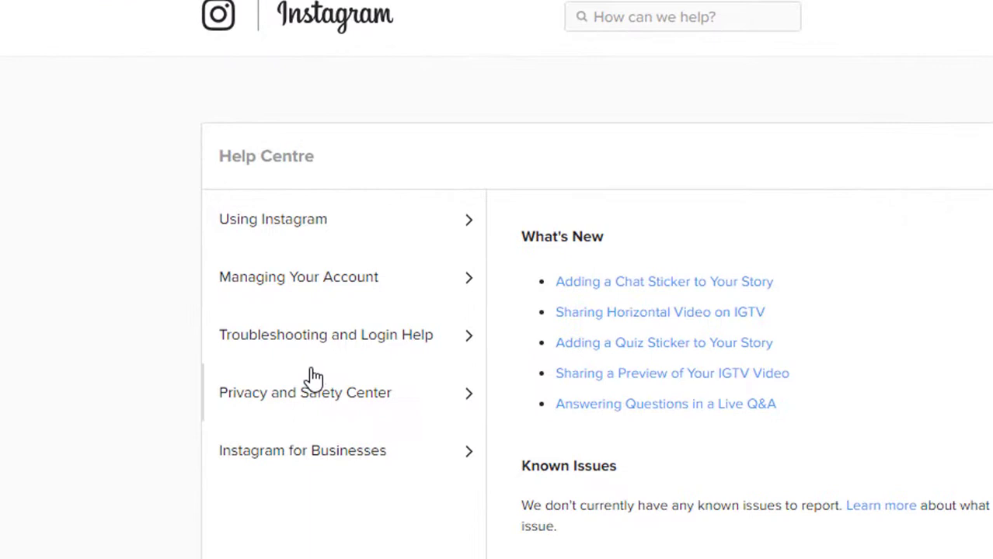
mouse_move(299, 287)
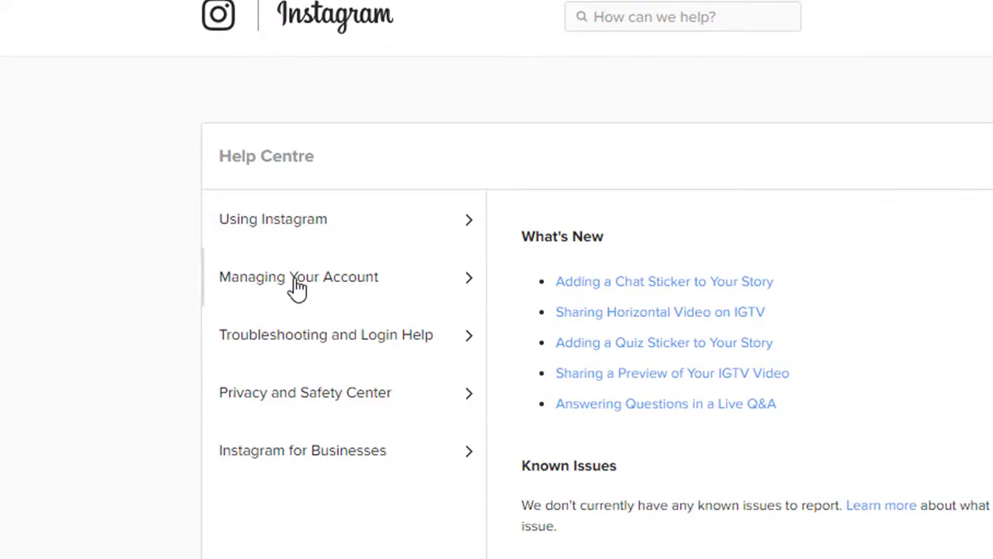
- Choose Managing Your Account, then the Delete Your Account topic
left_click(299, 277)
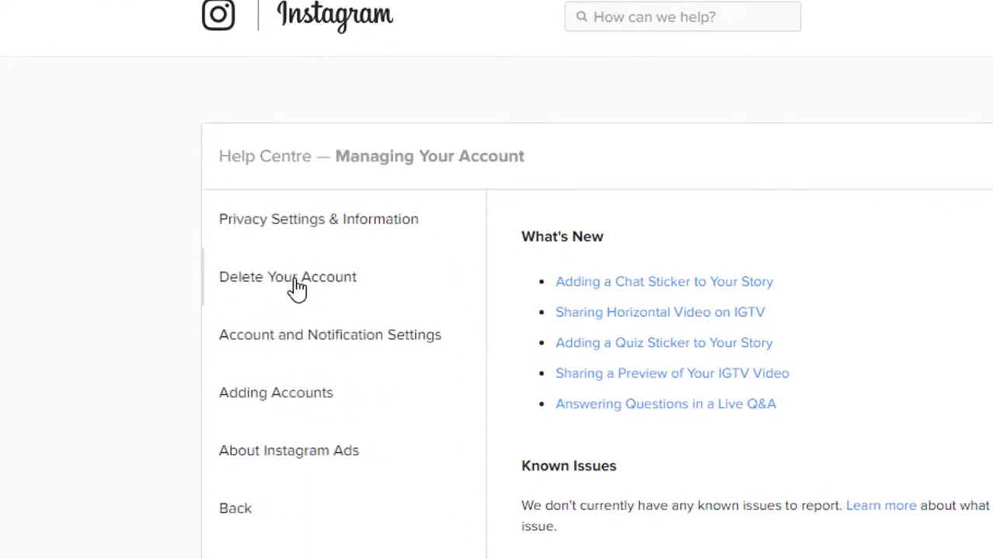
mouse_move(241, 282)
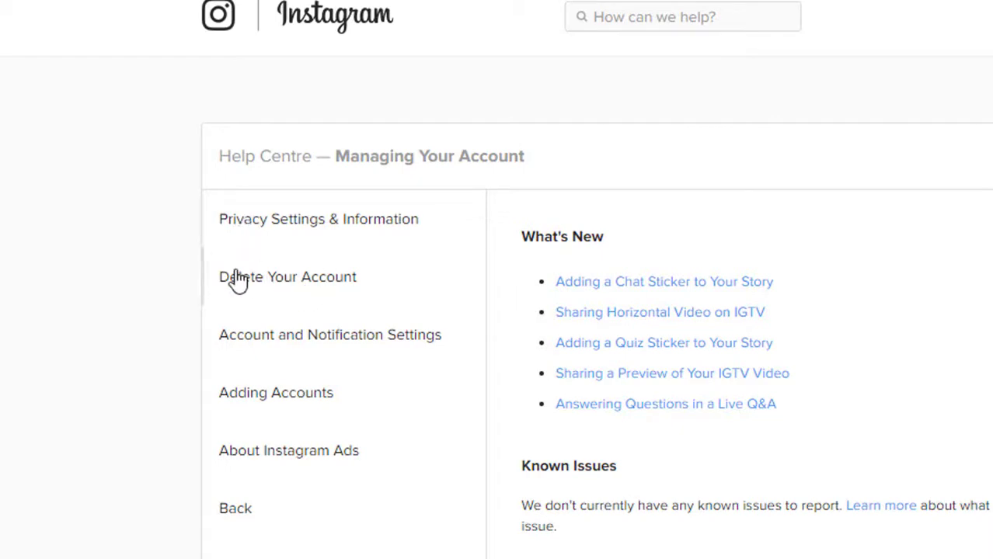
mouse_move(320, 283)
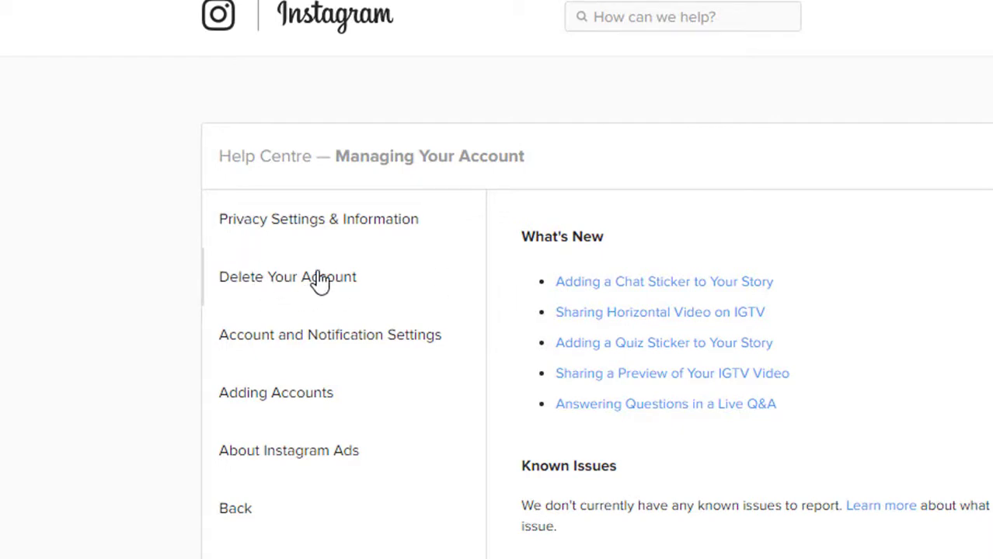
left_click(288, 277)
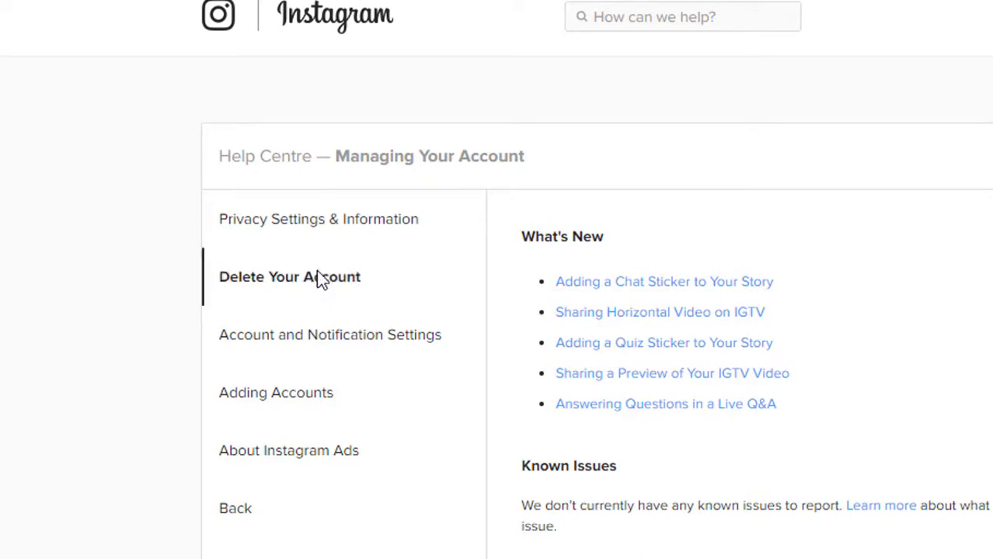
mouse_move(326, 261)
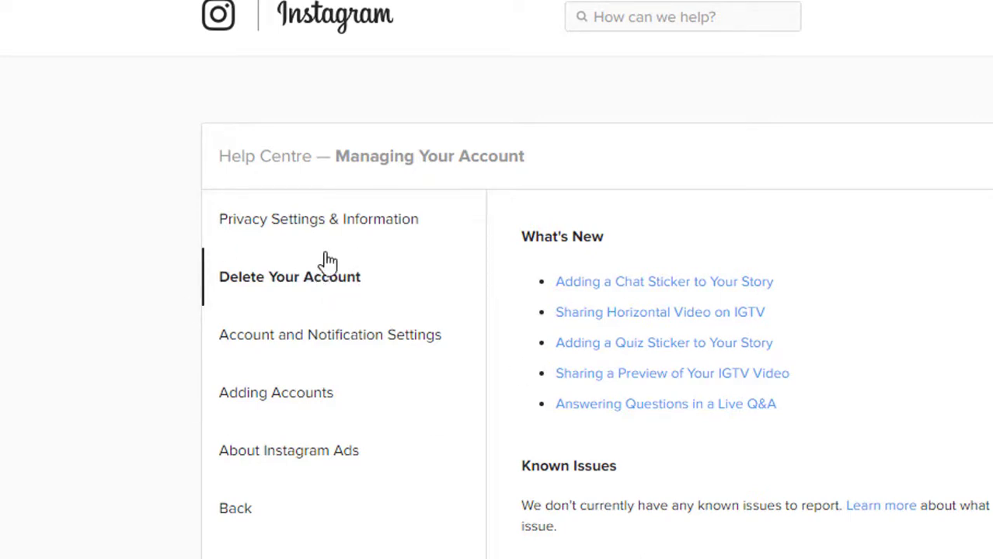
- Expand the "How do I delete my Instagram account?" answer in Delete Your Account
left_click(289, 276)
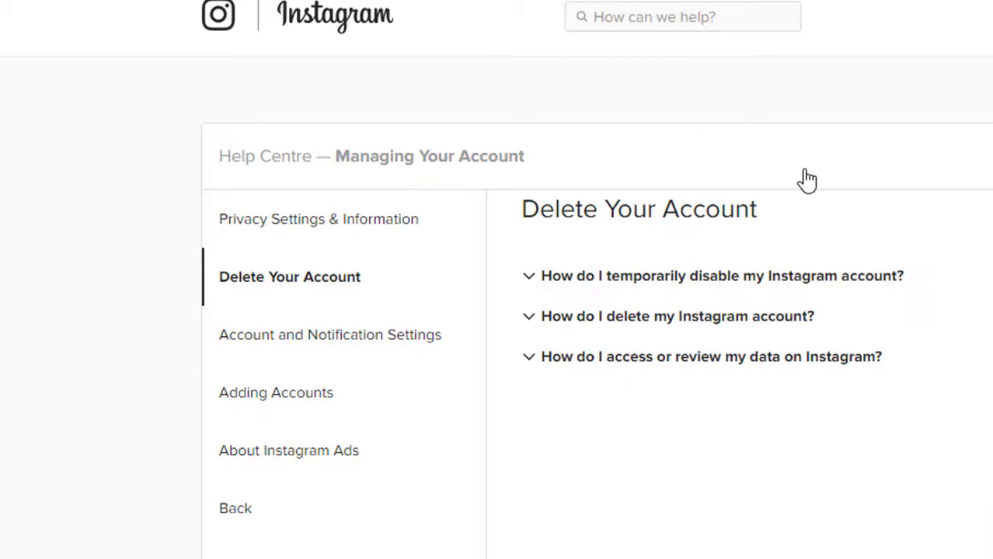
mouse_move(876, 283)
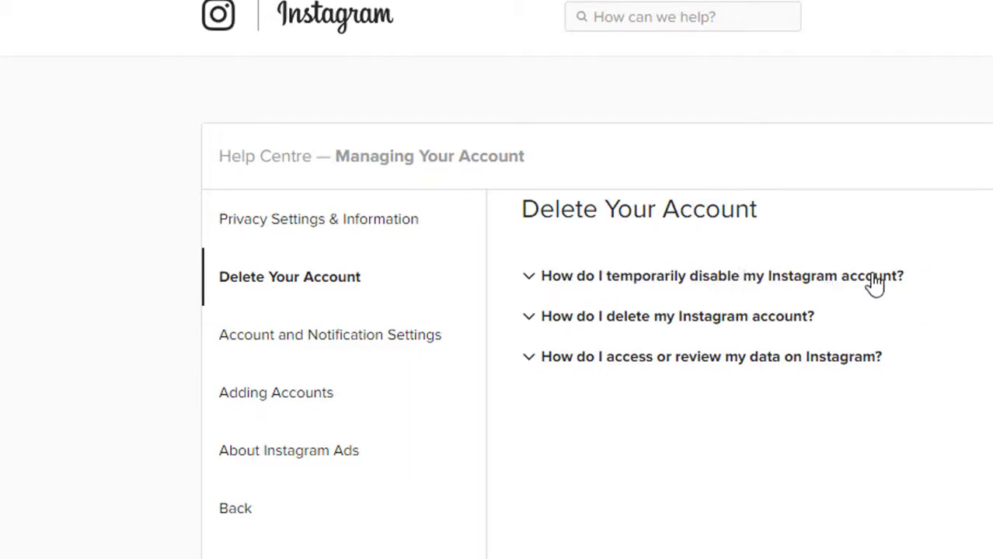
mouse_move(682, 282)
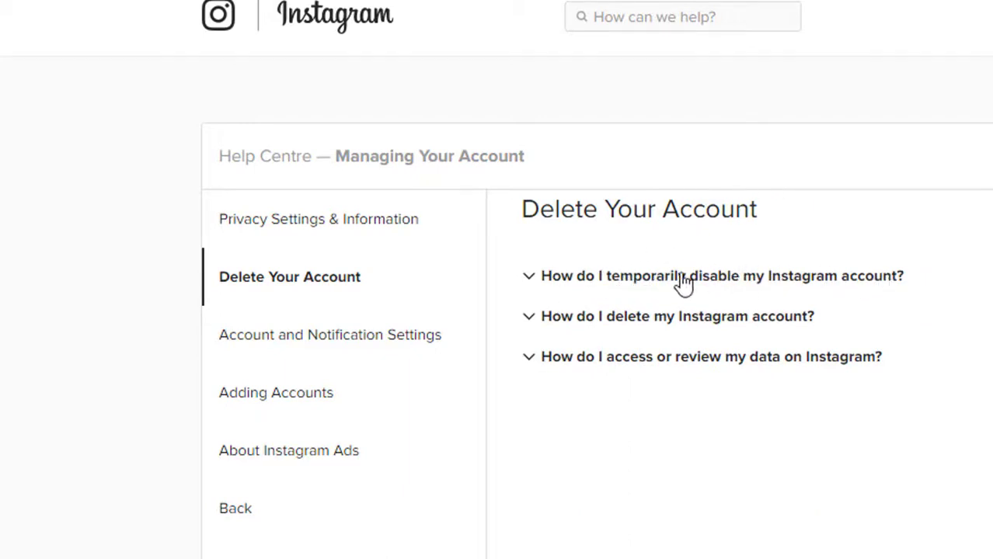
mouse_move(660, 321)
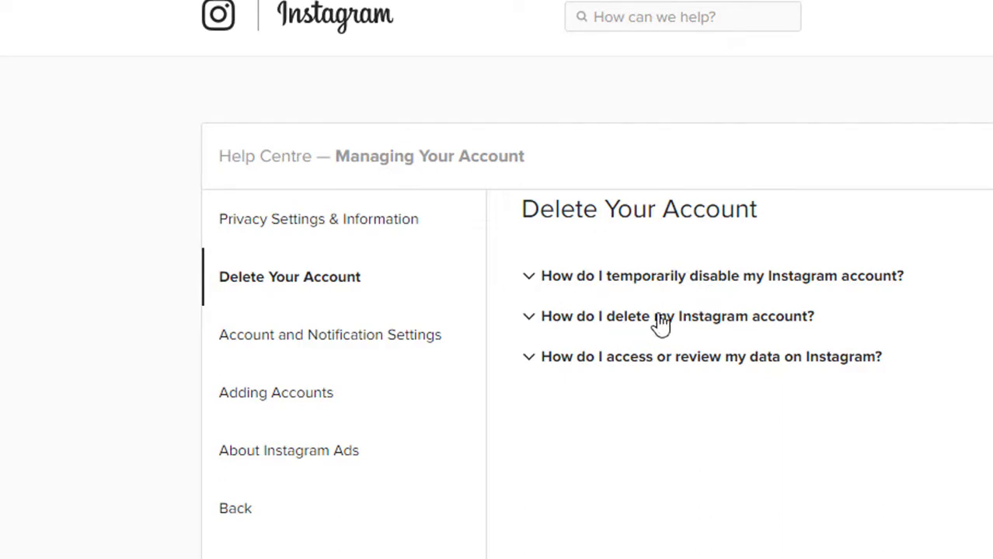
mouse_move(669, 365)
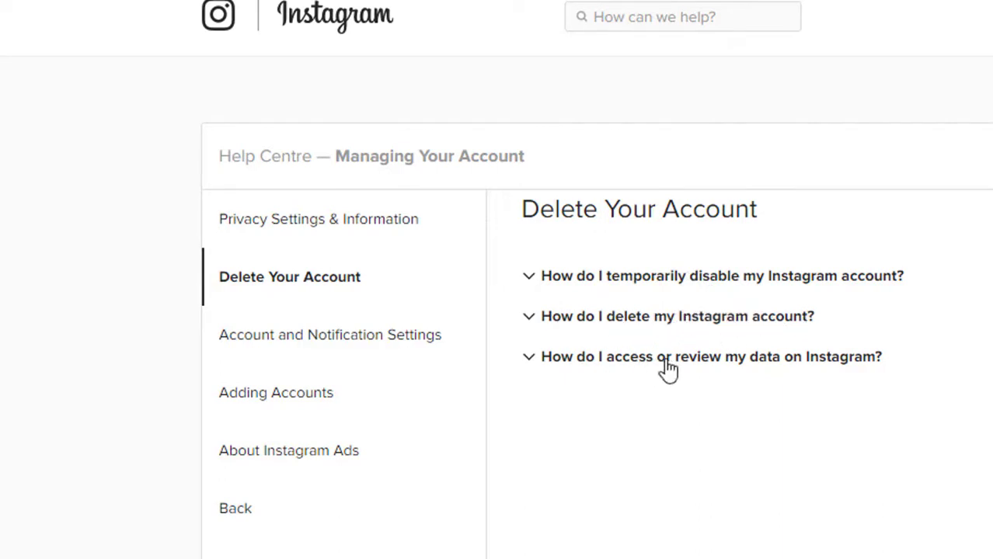
mouse_move(310, 280)
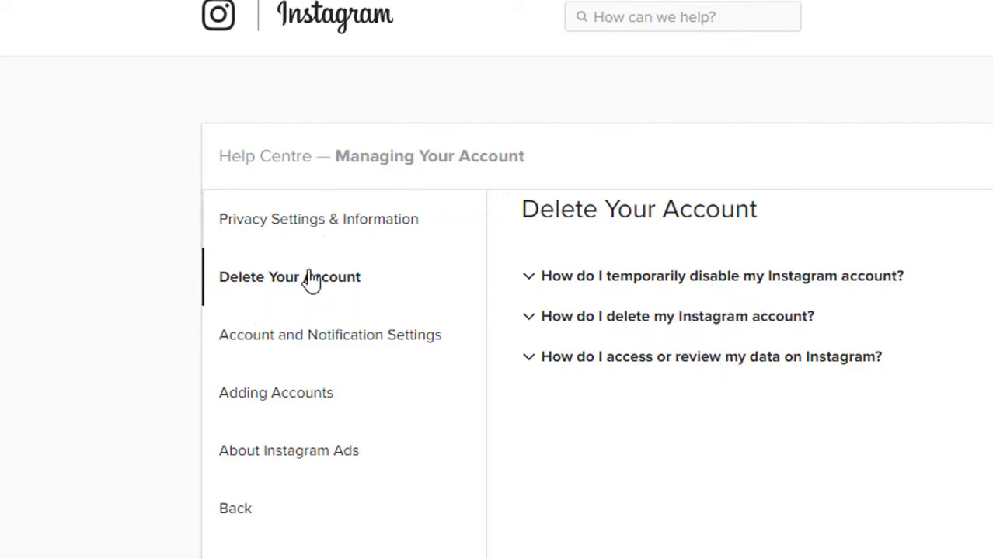
mouse_move(636, 286)
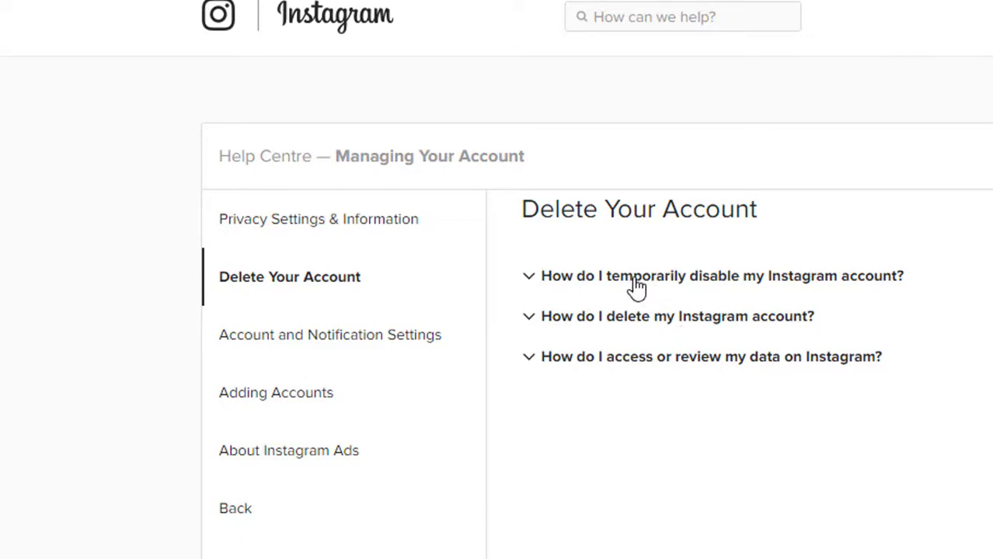
mouse_move(681, 303)
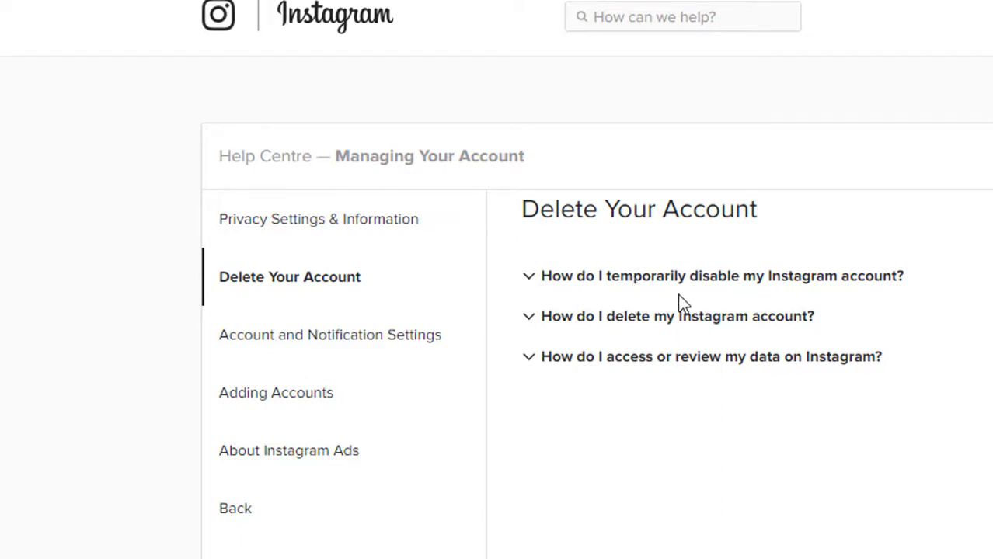
mouse_move(659, 321)
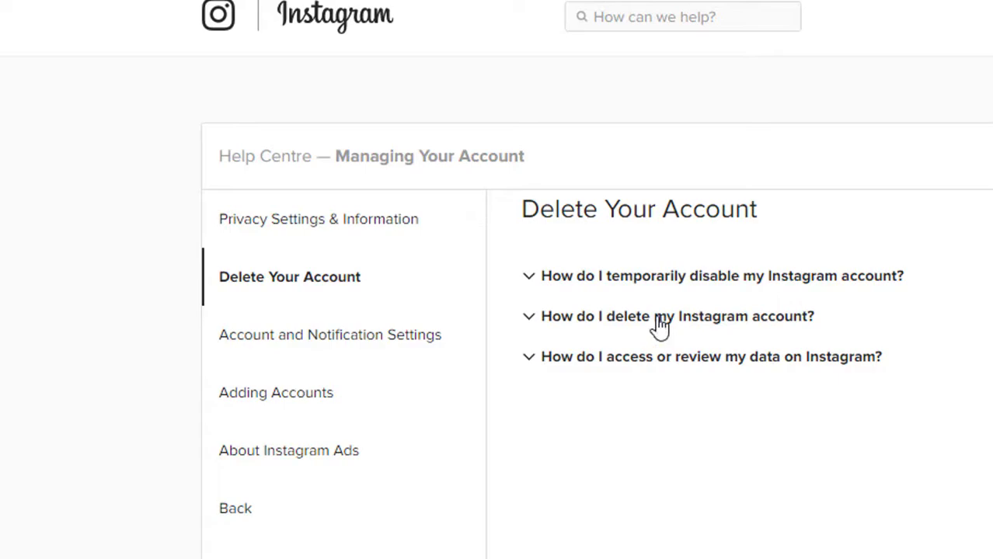
mouse_move(728, 367)
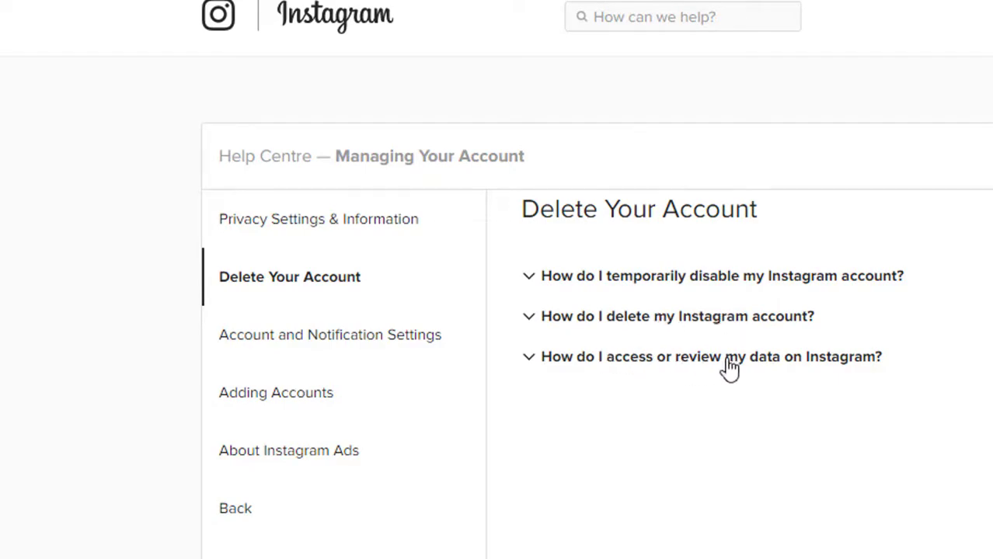
left_click(676, 317)
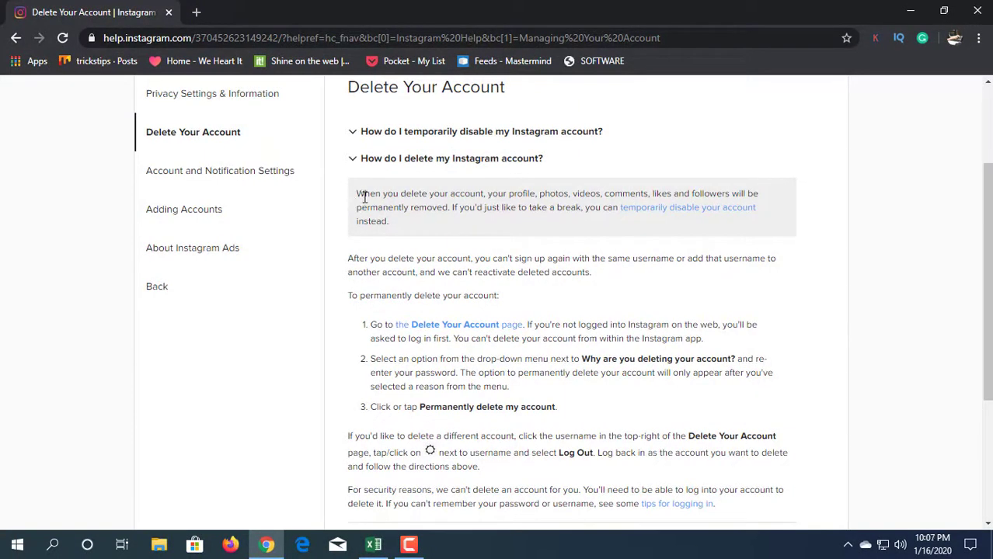
- Follow the "Delete Your Account page" link from step 1 of the instructions
double_click(543, 373)
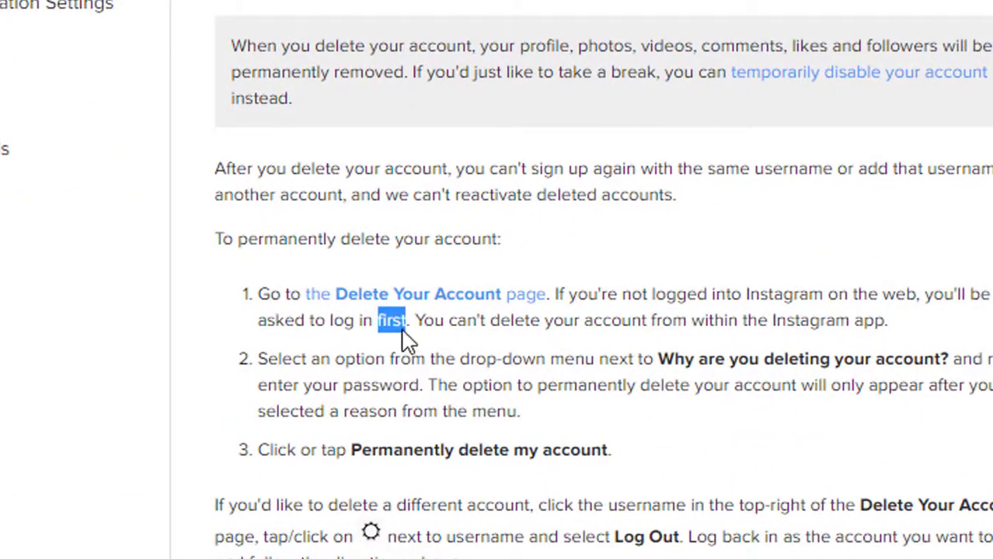
mouse_move(391, 311)
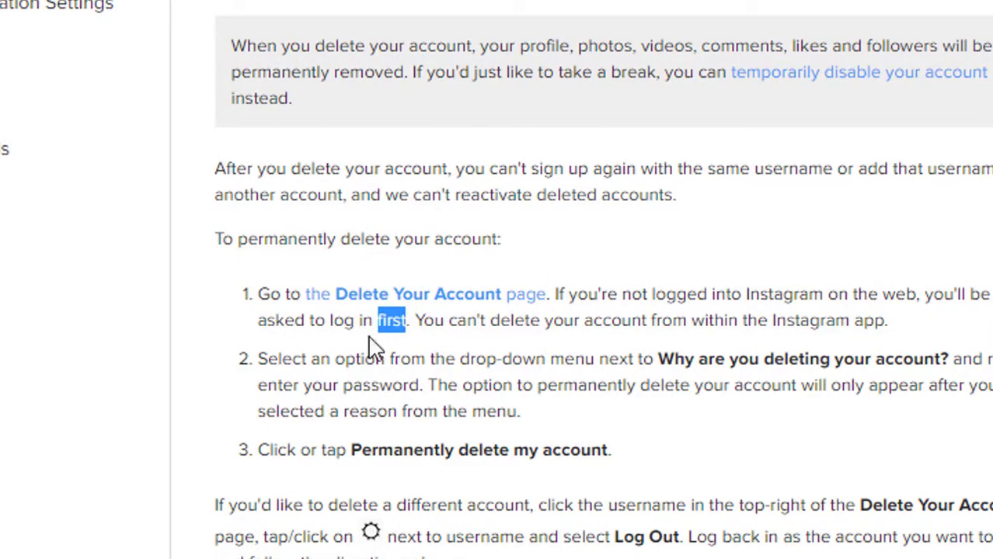
mouse_move(861, 345)
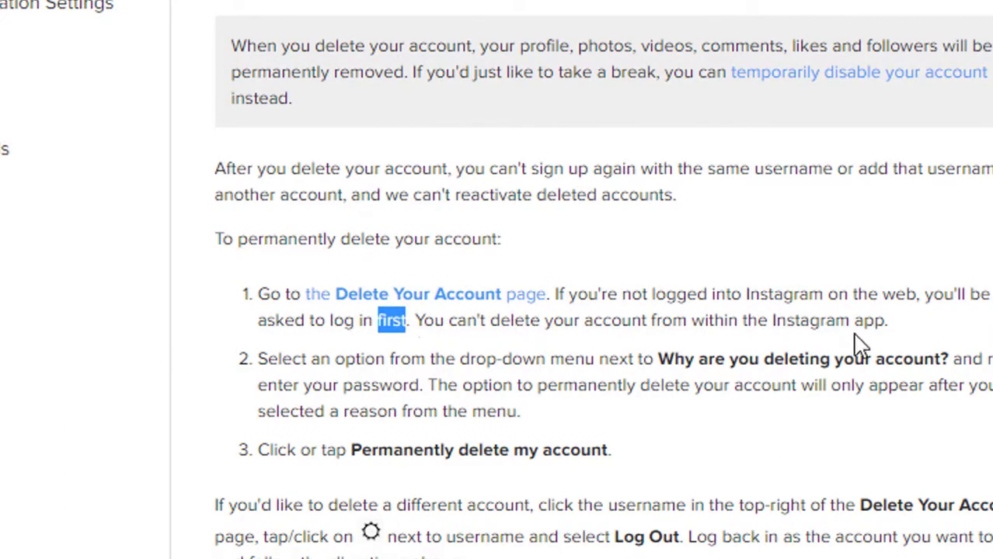
mouse_move(435, 298)
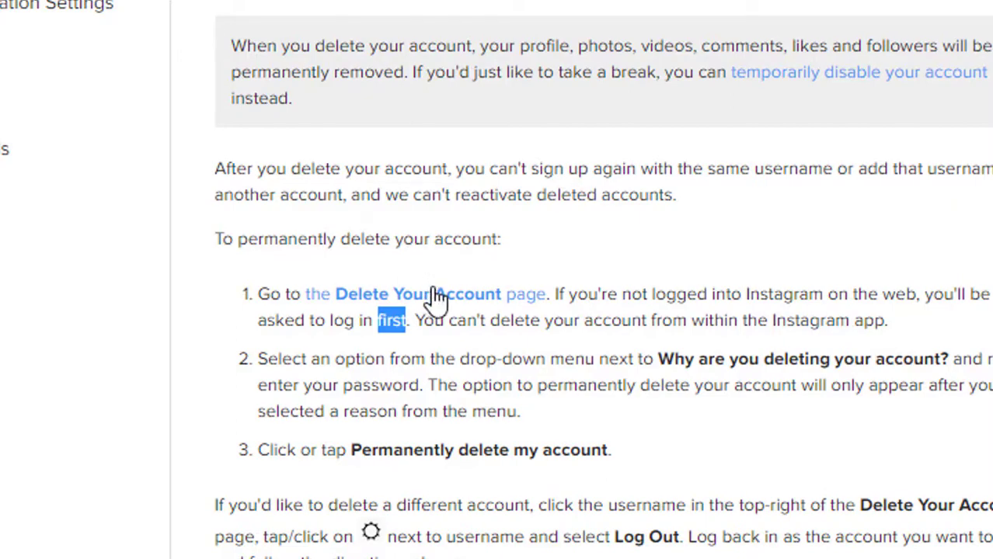
left_click(417, 293)
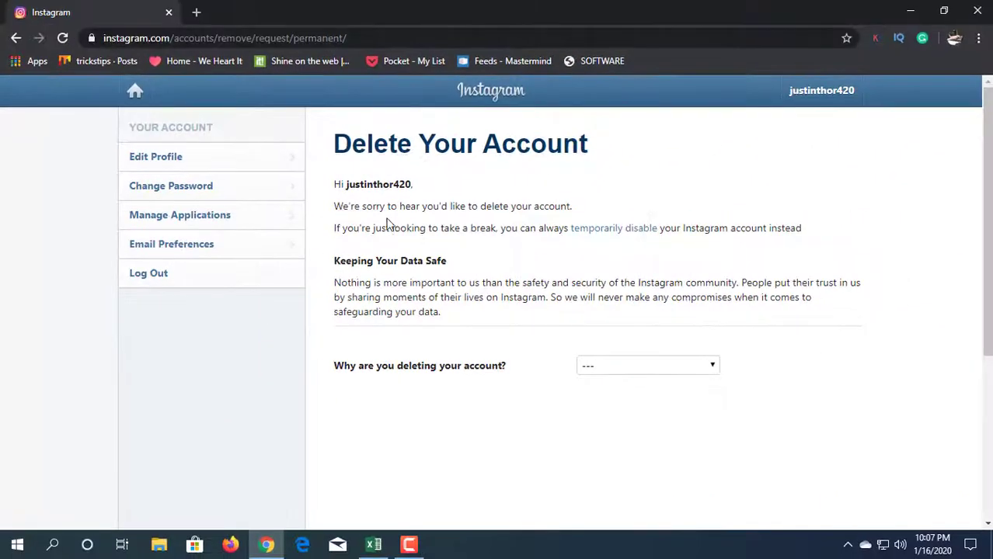
- Choose "Something else" as the reason for deleting the account
left_click(646, 365)
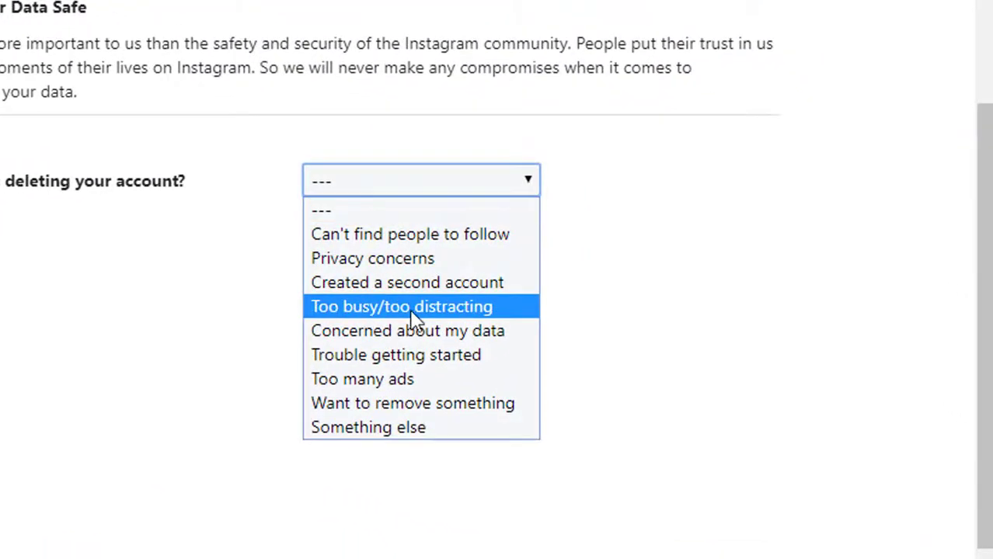
mouse_move(412, 379)
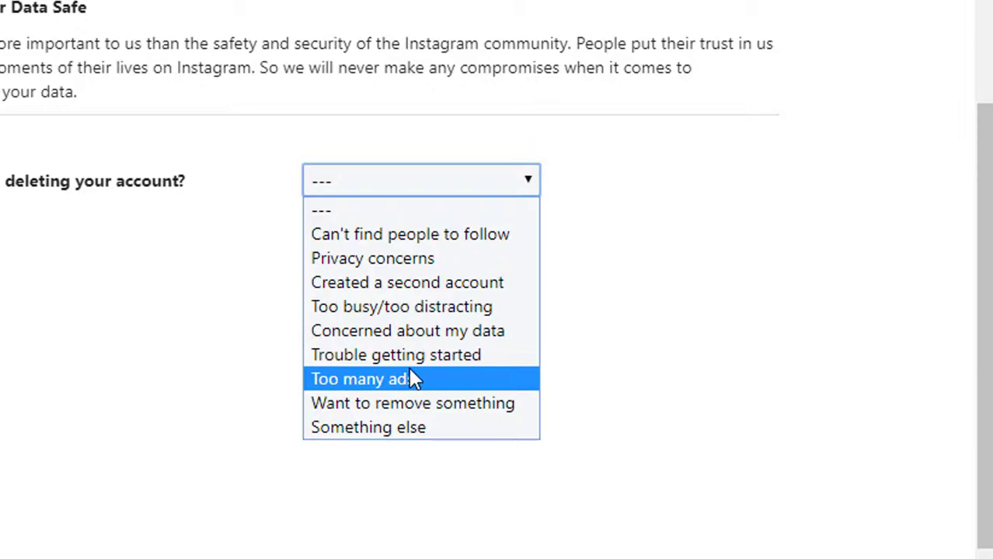
mouse_move(357, 404)
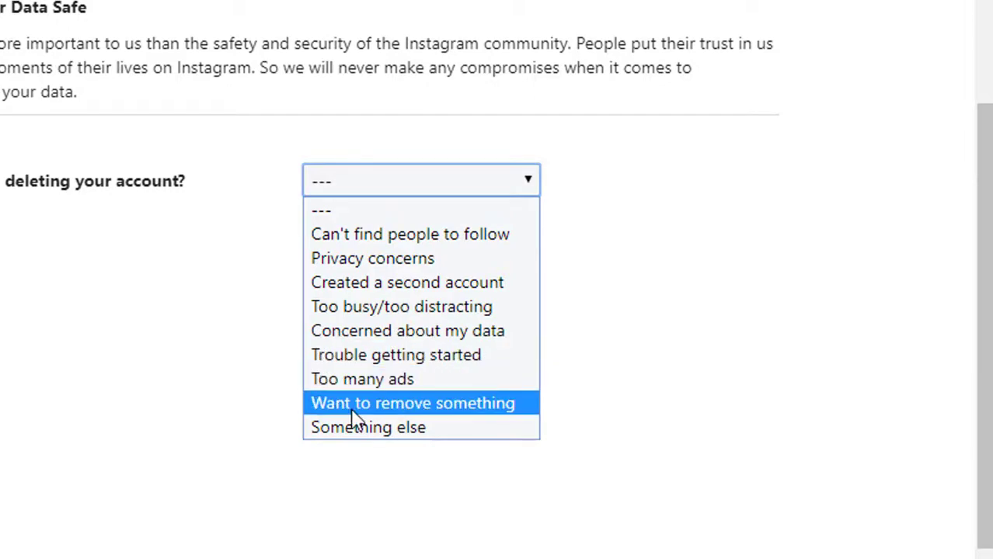
mouse_move(403, 427)
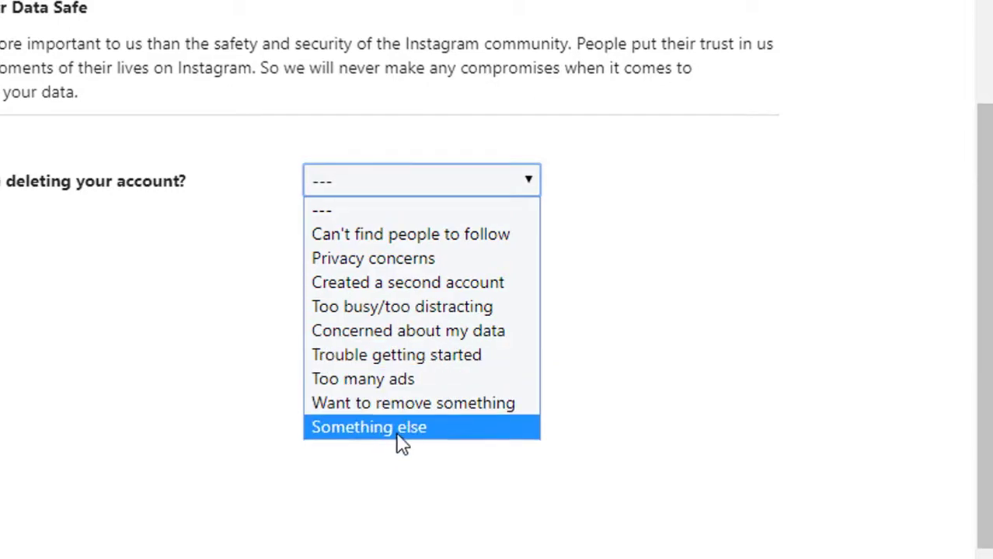
left_click(370, 427)
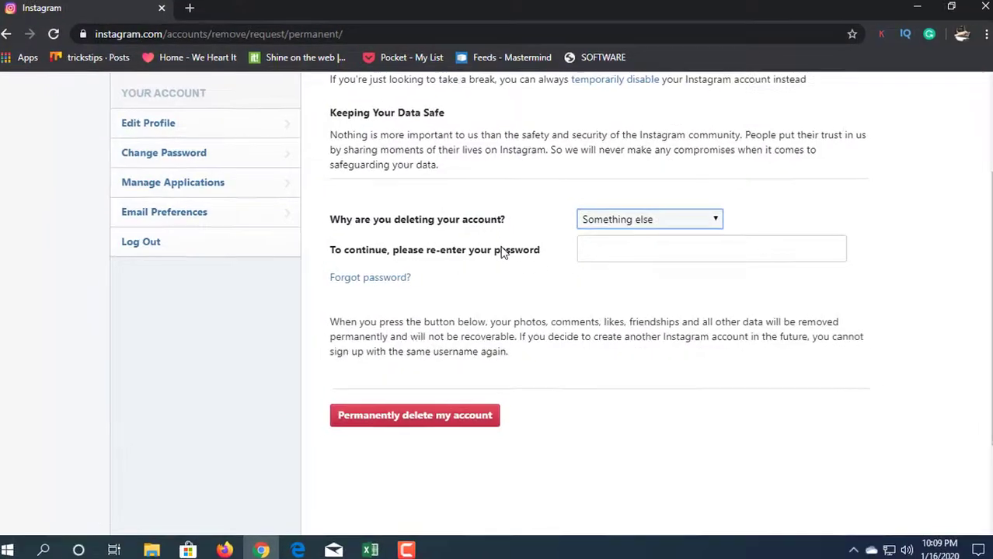
left_click(712, 248)
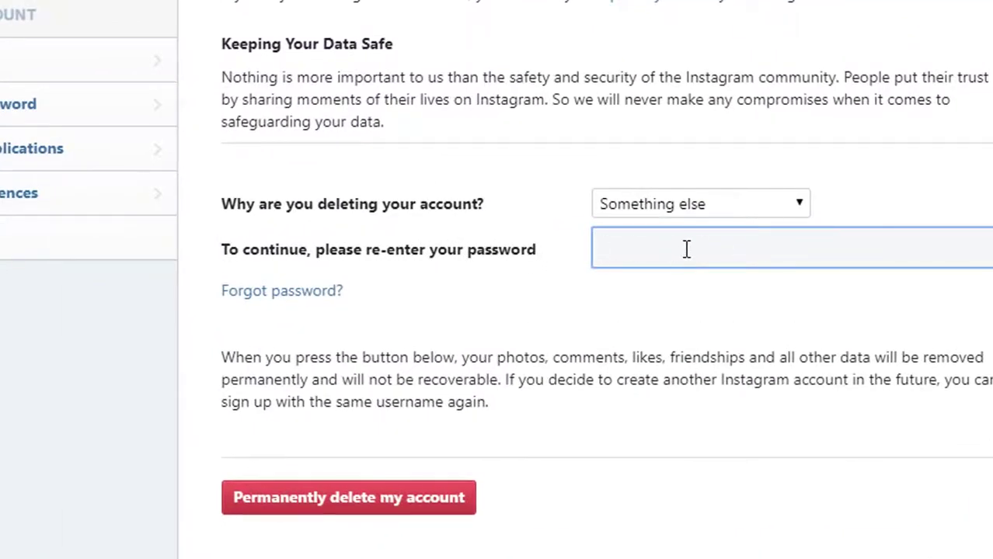
mouse_move(411, 344)
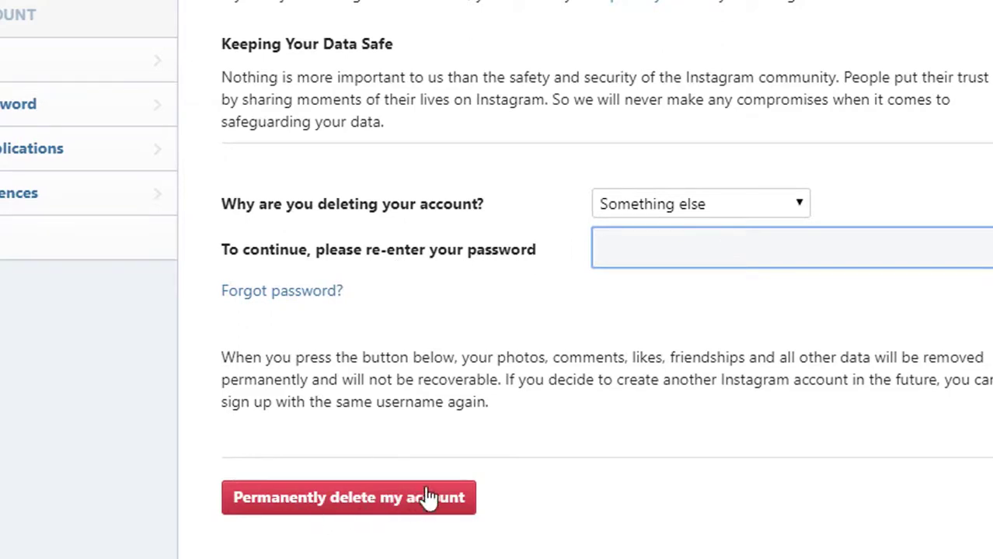
left_click(777, 247)
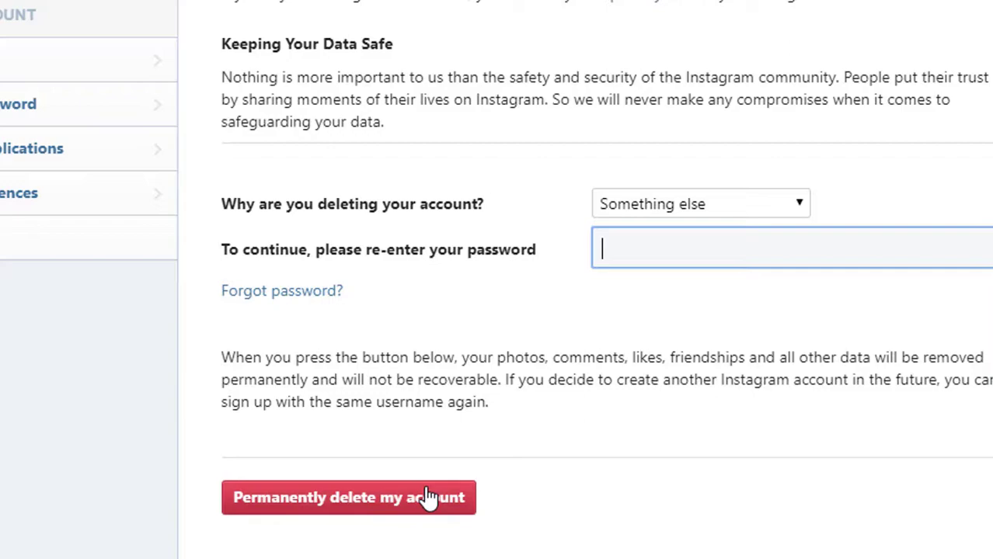